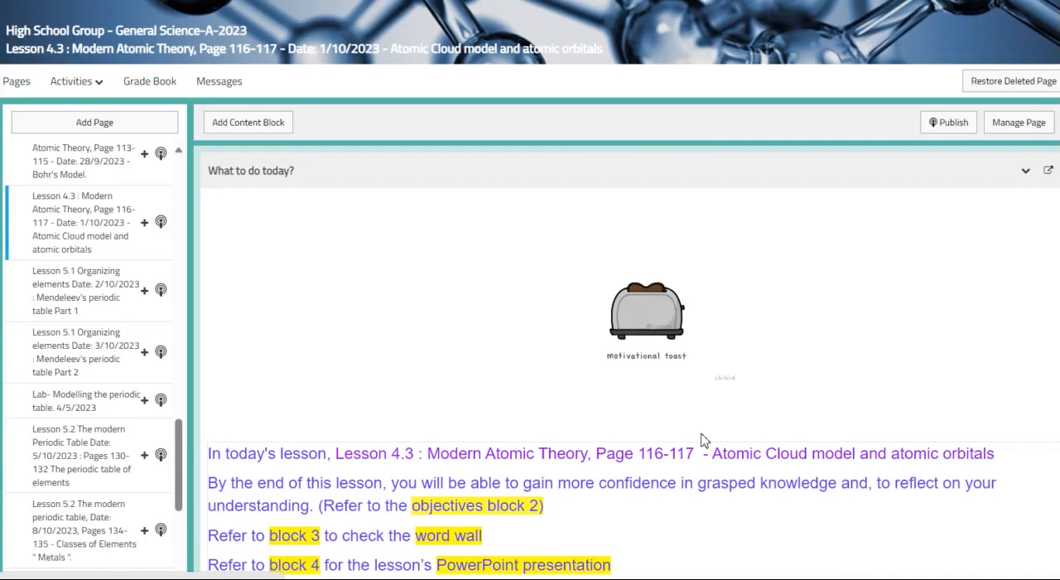
- Scroll the Lesson 4.3 page past What to do today, objectives, word wall and PowerPoint to the Tutorial 2 orbitals video
scroll("down", 3)
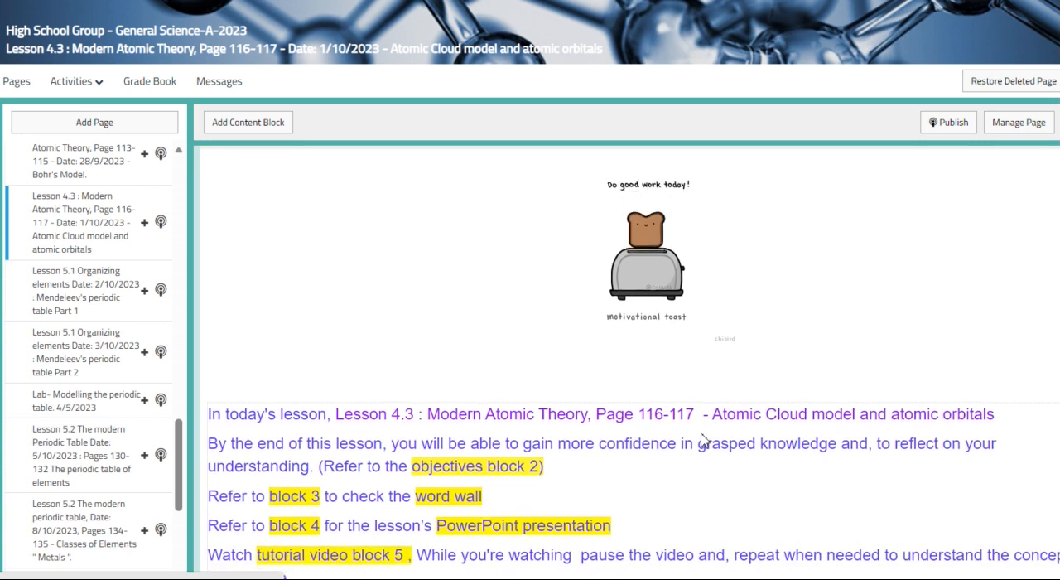
scroll("down", 3)
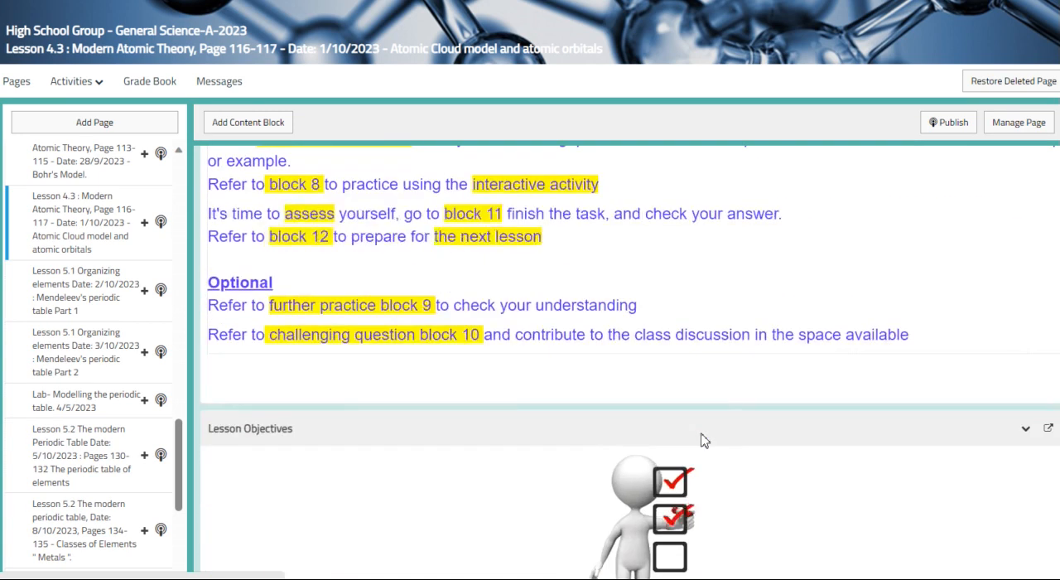
scroll("down", 3)
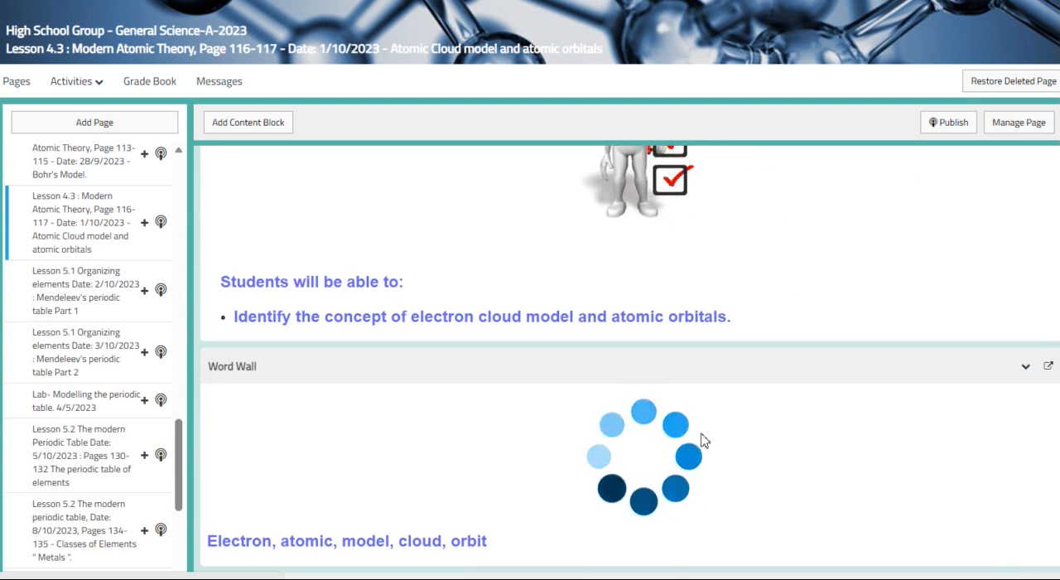
scroll("down", 3)
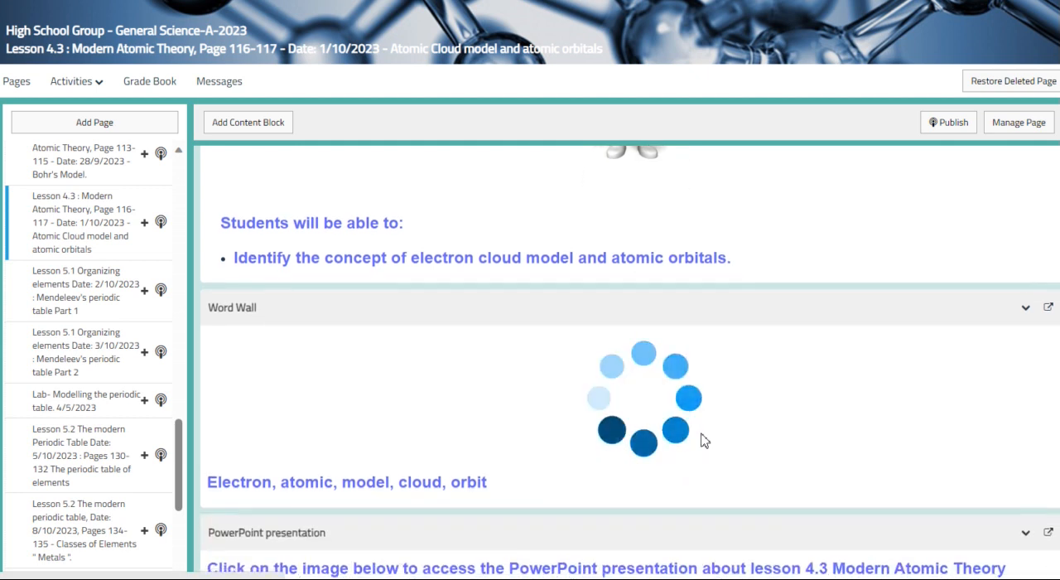
scroll("down", 3)
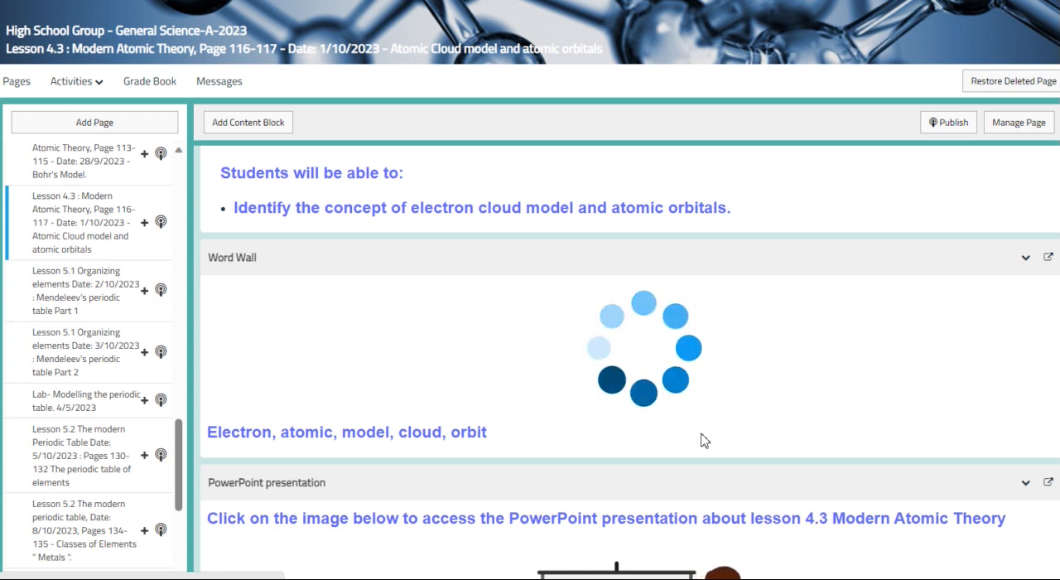
scroll("down", 3)
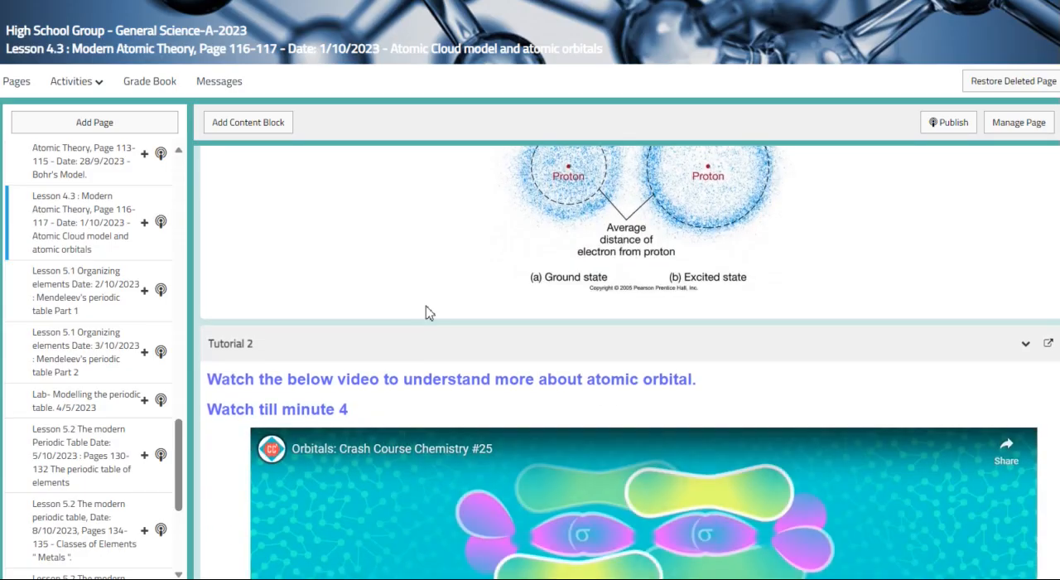
- Play the embedded Orbitals: Crash Course Chemistry #25 video in the Tutorial 2 block
scroll("down", 3)
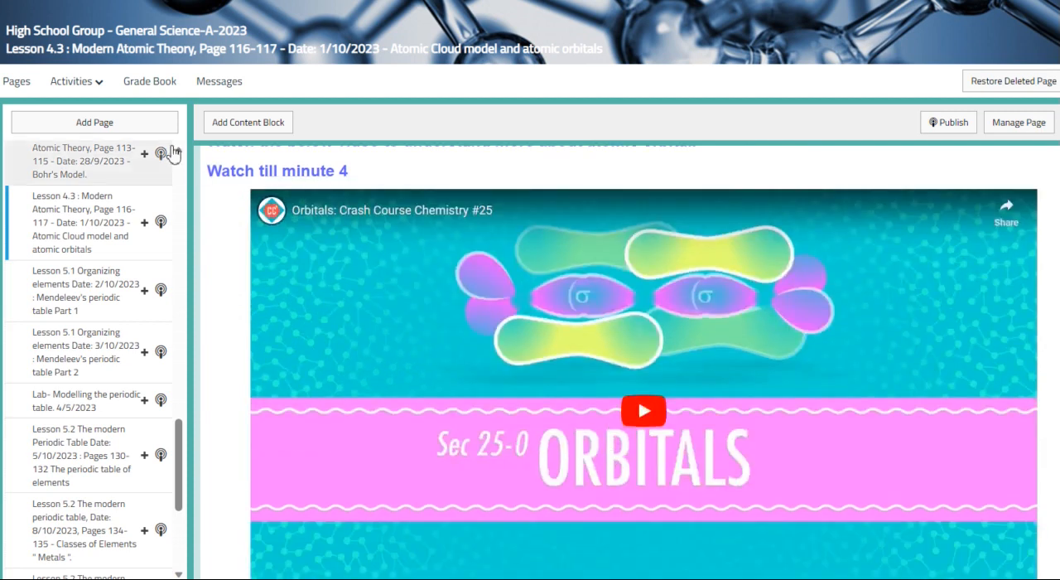
mouse_move(688, 418)
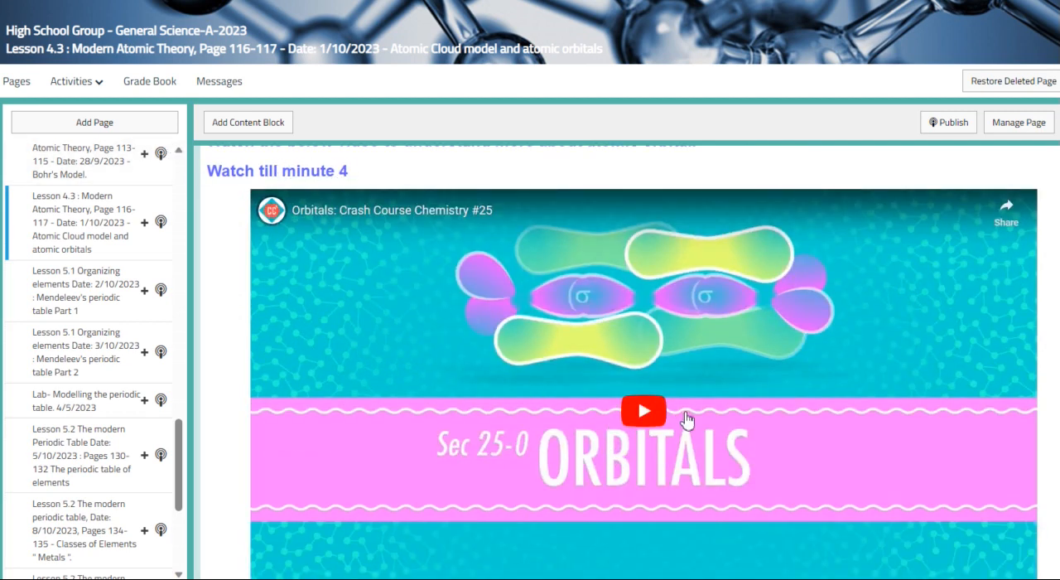
left_click(643, 410)
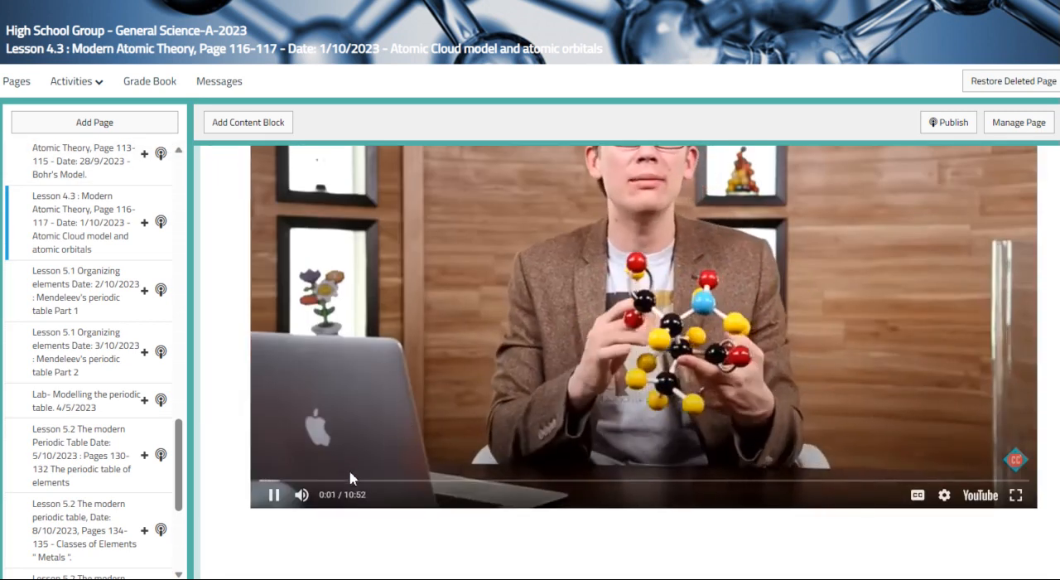
scroll("down", 3)
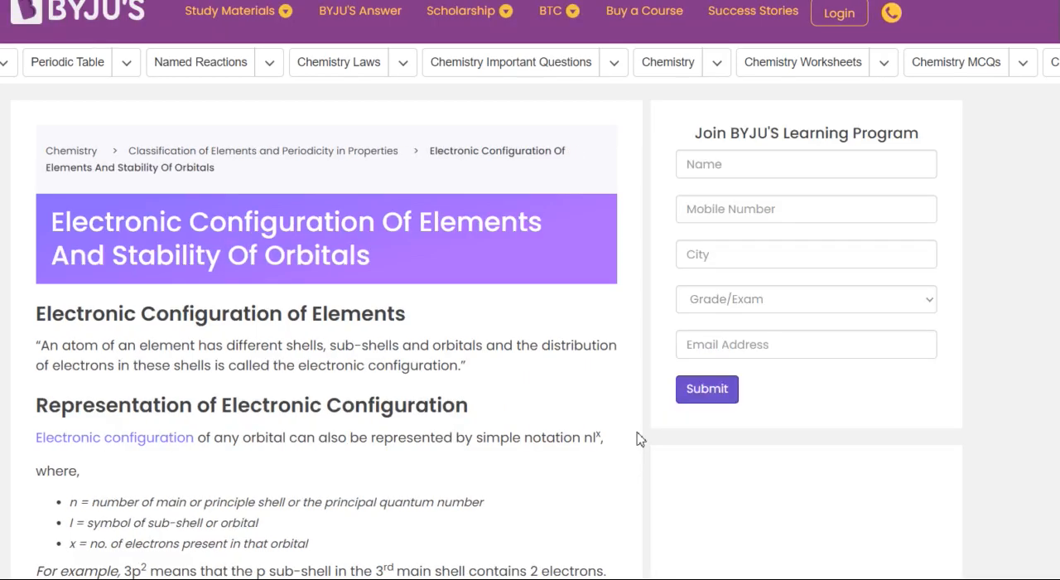
- Read the BYJU'S electronic configuration article down to its quiz, then return to the Lesson 4.3 course tab
scroll("down", 3)
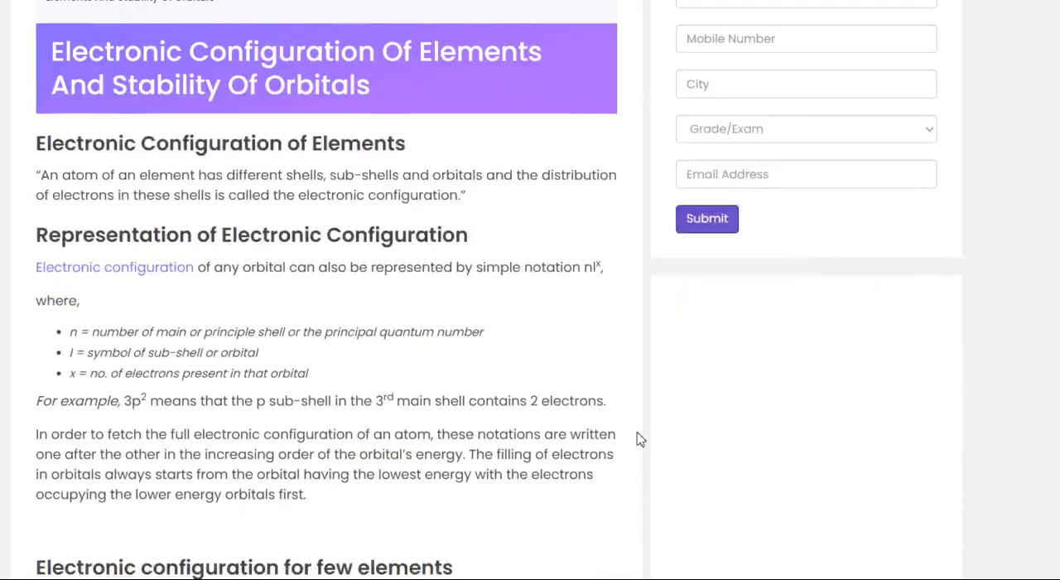
scroll("down", 3)
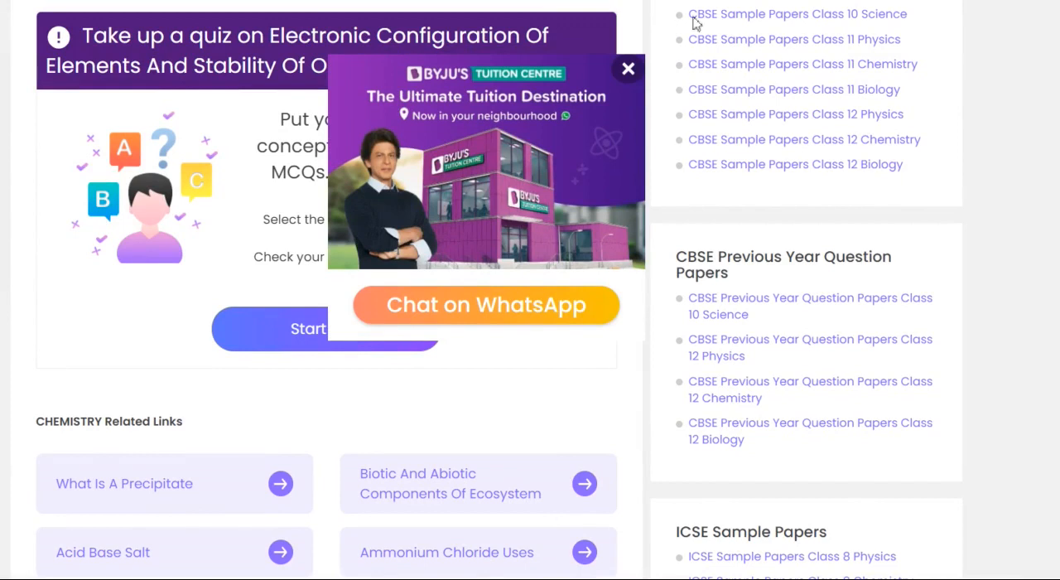
left_click(627, 69)
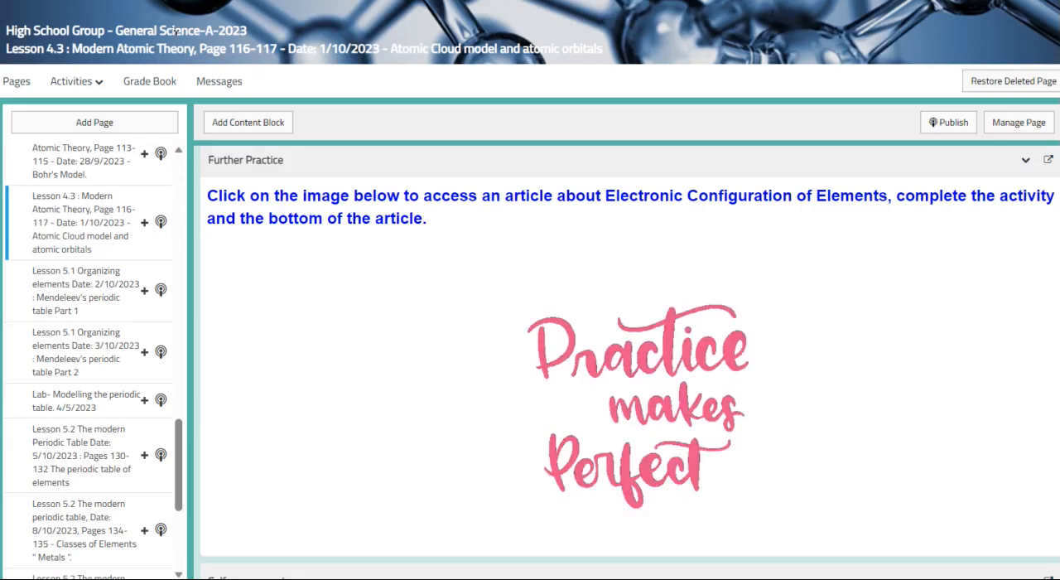
- Review Lesson 4.3's self-assessment and challenging questions, then go to Lesson 5.1 Mendeleev's periodic table Part 1
scroll("down", 3)
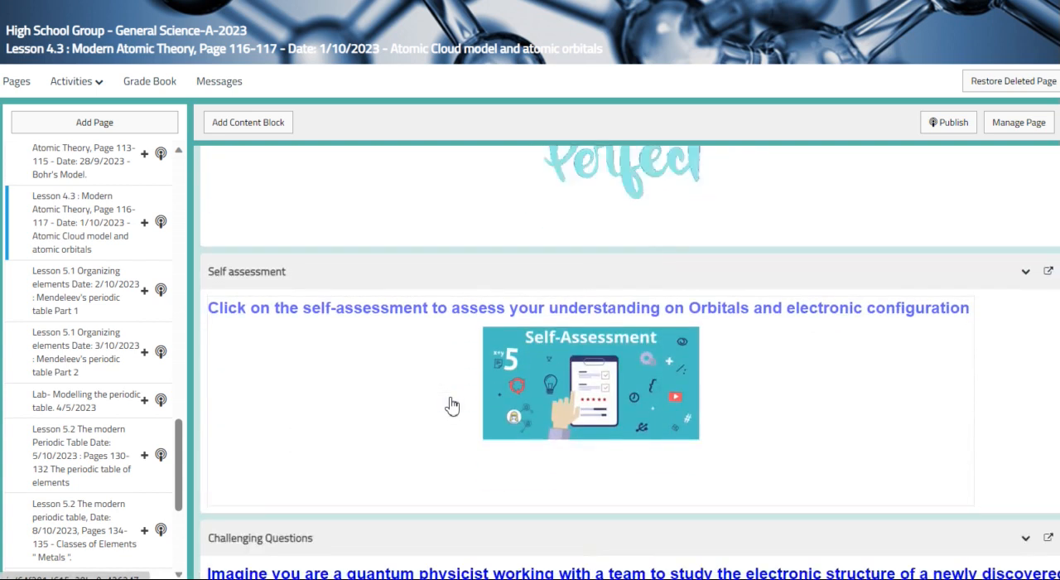
scroll("down", 3)
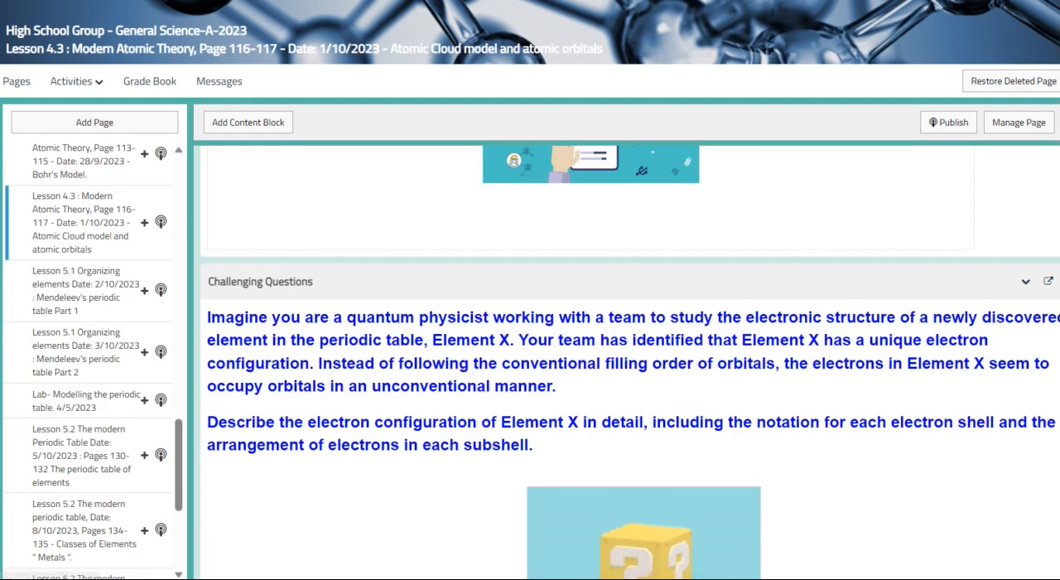
left_click(82, 290)
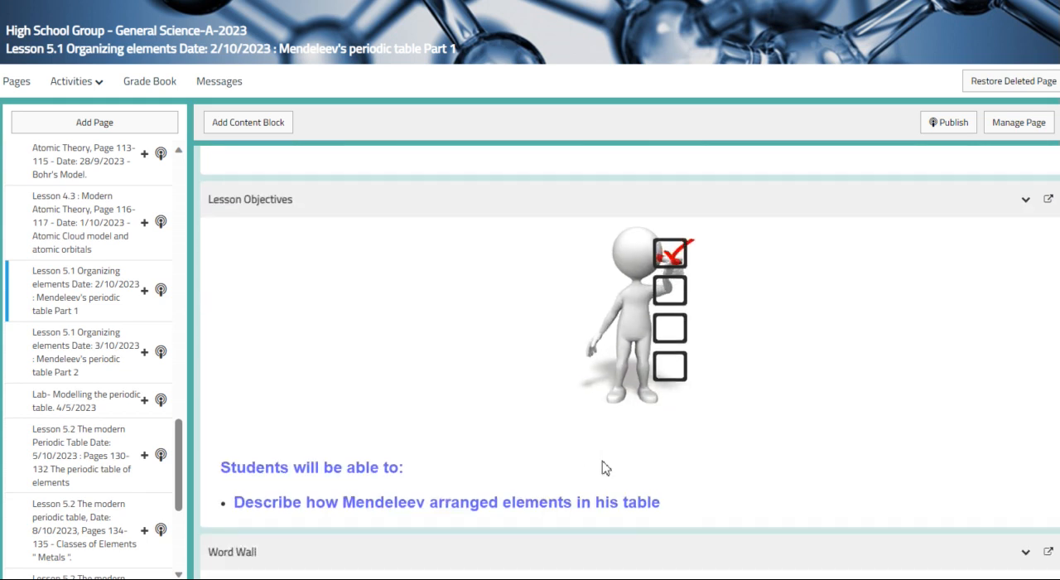
- Scroll past Lesson 5.1's word wall, view the 5.1 Organizing the Elements slides, then close them back to the lesson
scroll("down", 3)
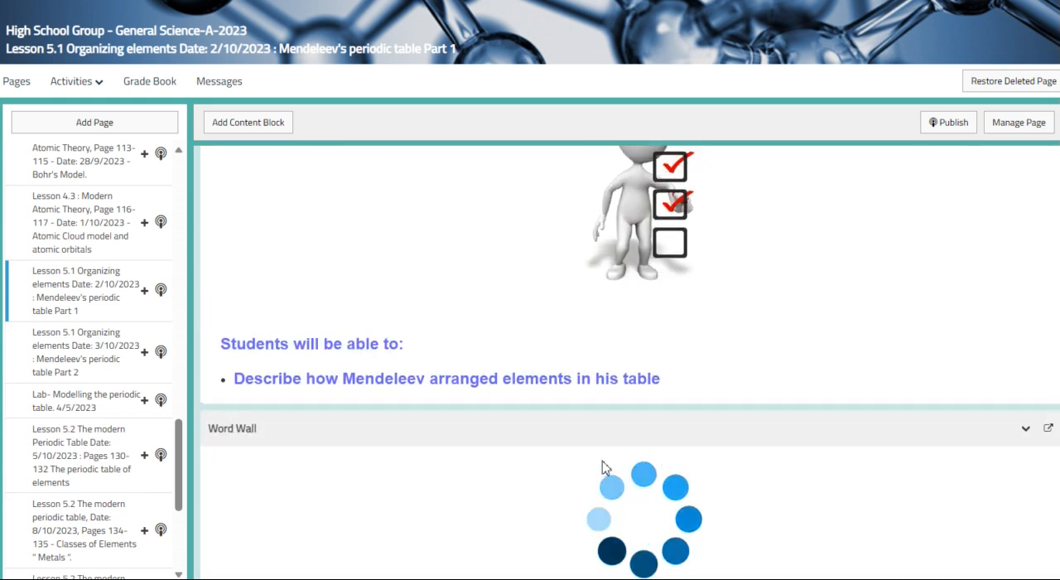
scroll("down", 3)
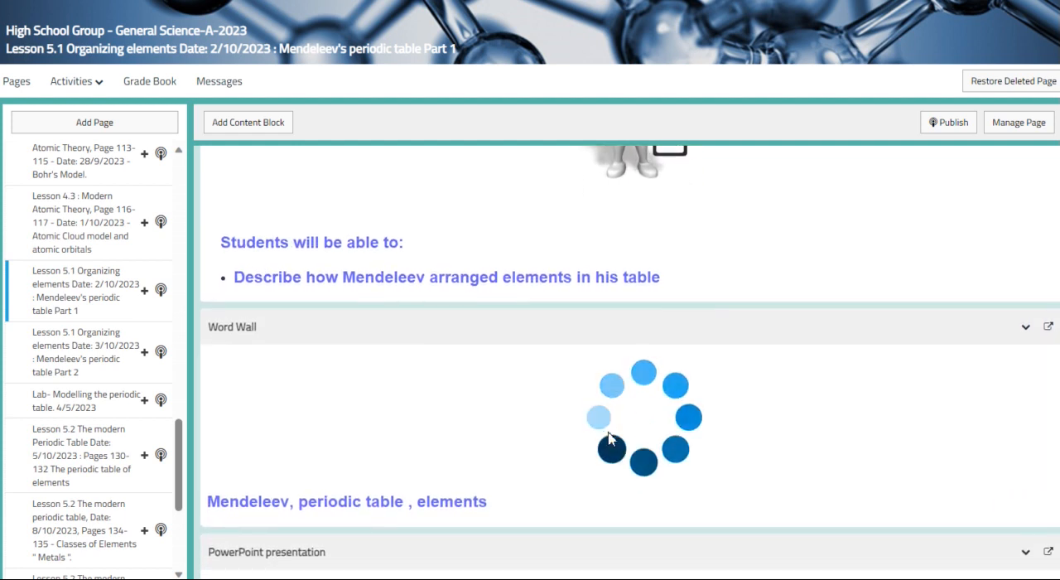
scroll("down", 3)
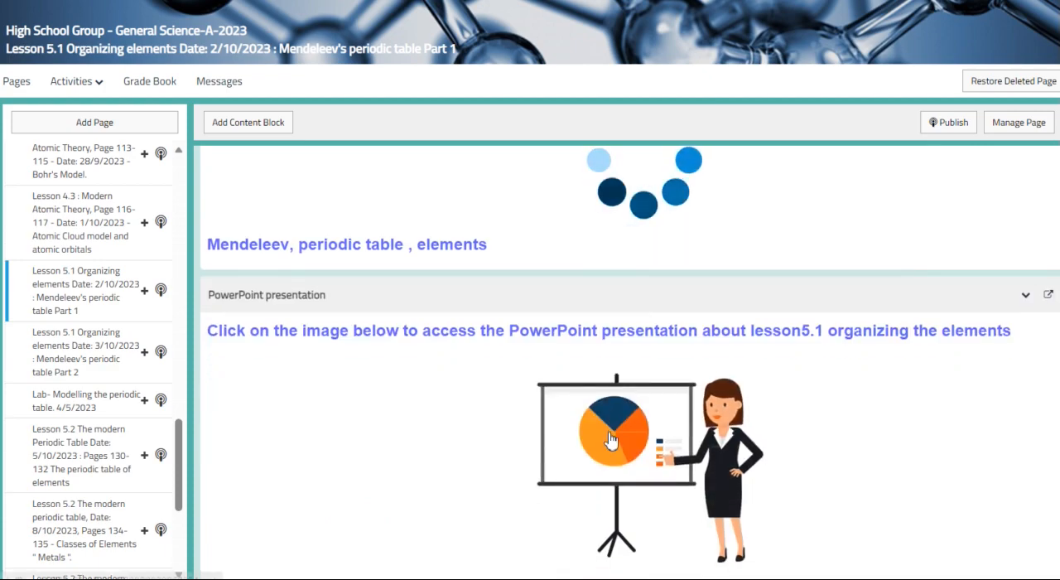
left_click(612, 435)
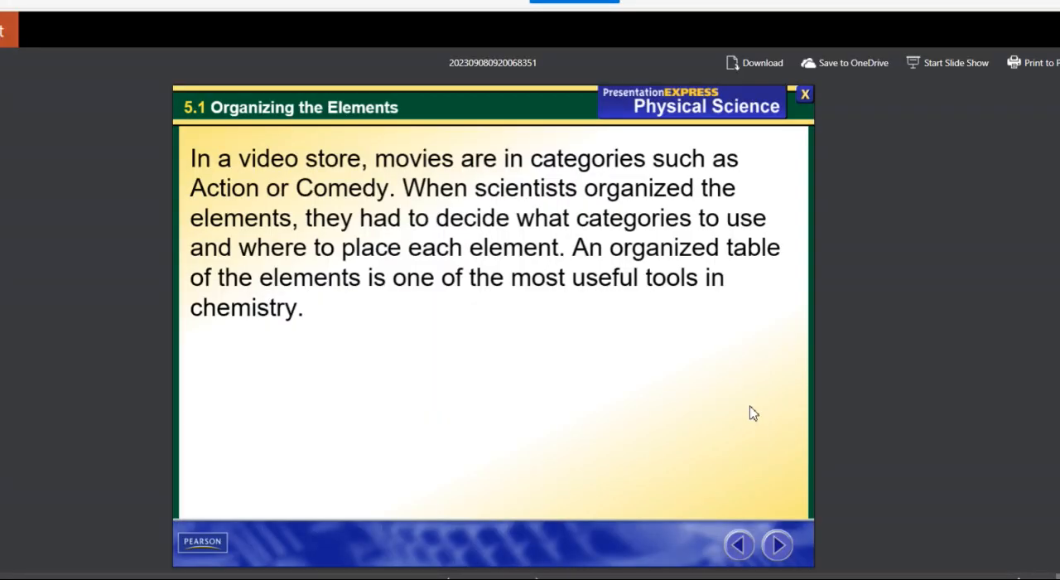
mouse_move(526, 449)
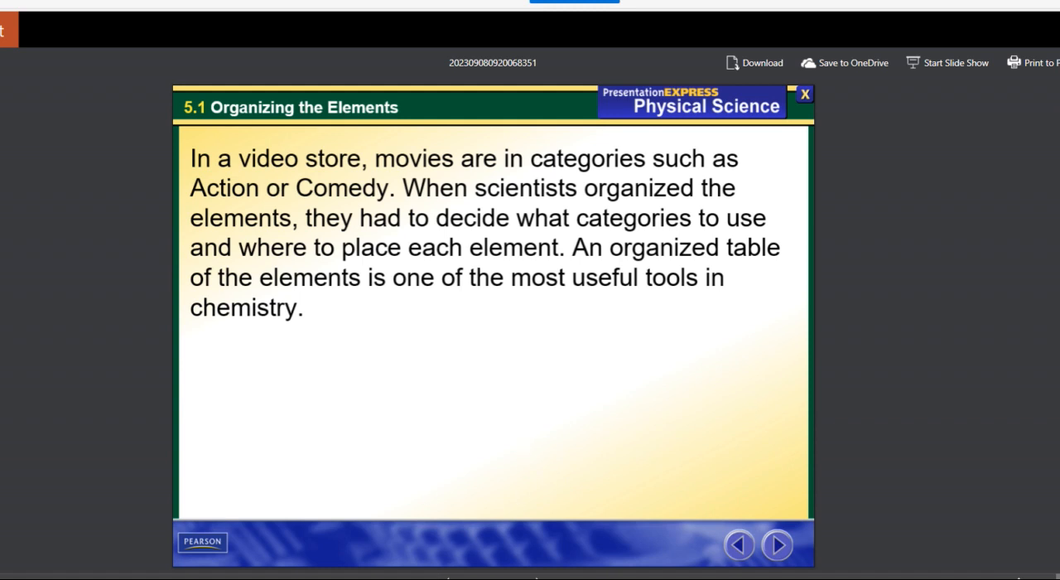
left_click(804, 94)
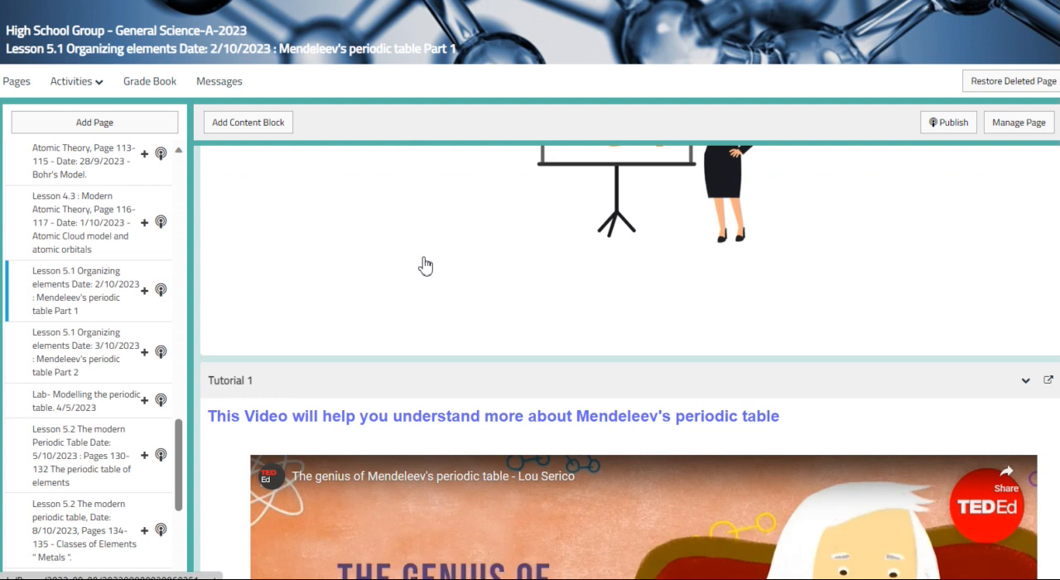
- Pass Tutorial 1 and the flash-card activity, then briefly play and pause the Mendeleev's Periodic Table Tutorial 2 video
scroll("down", 3)
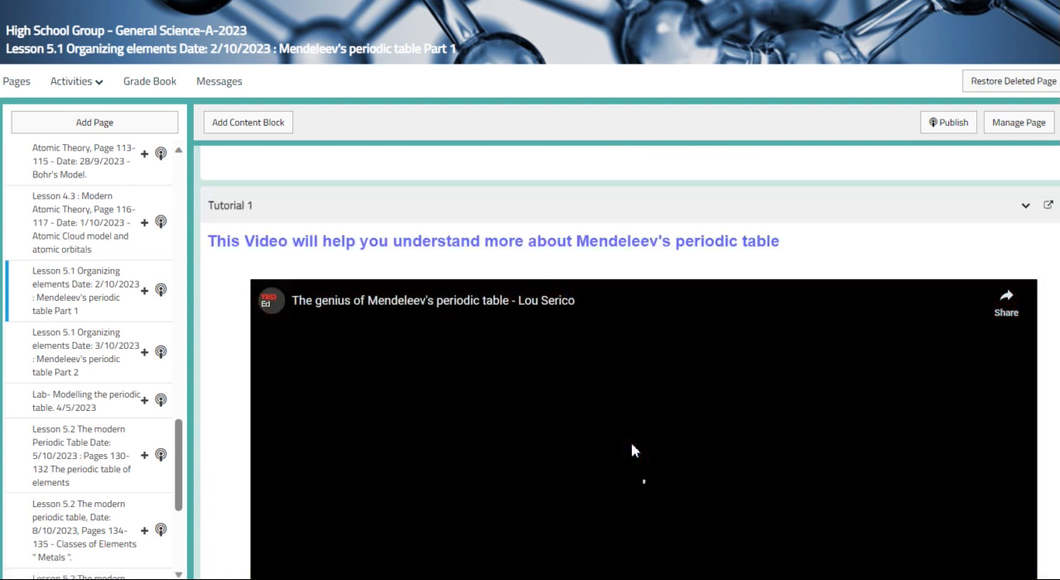
left_click(634, 449)
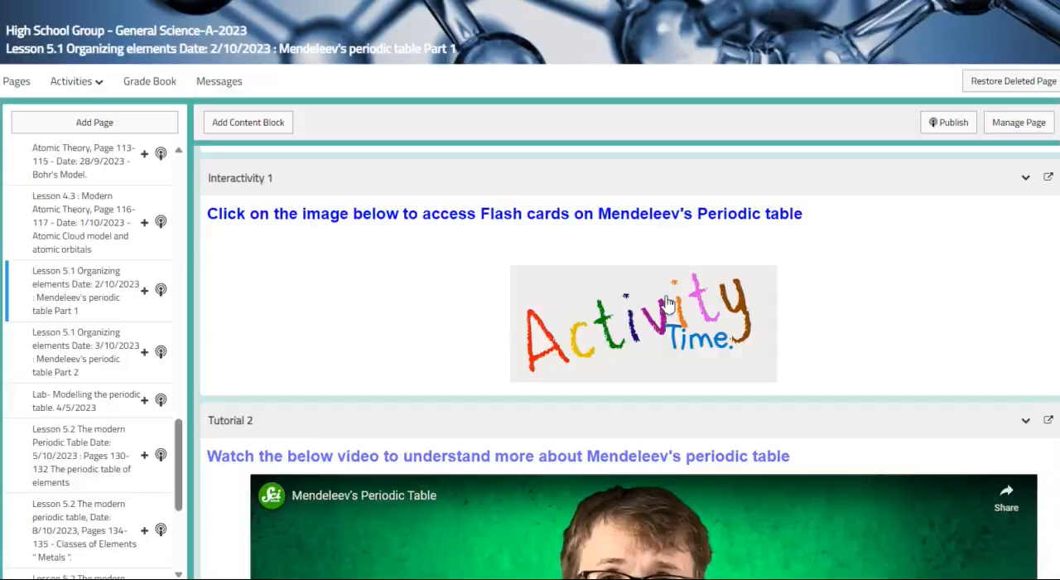
left_click(642, 323)
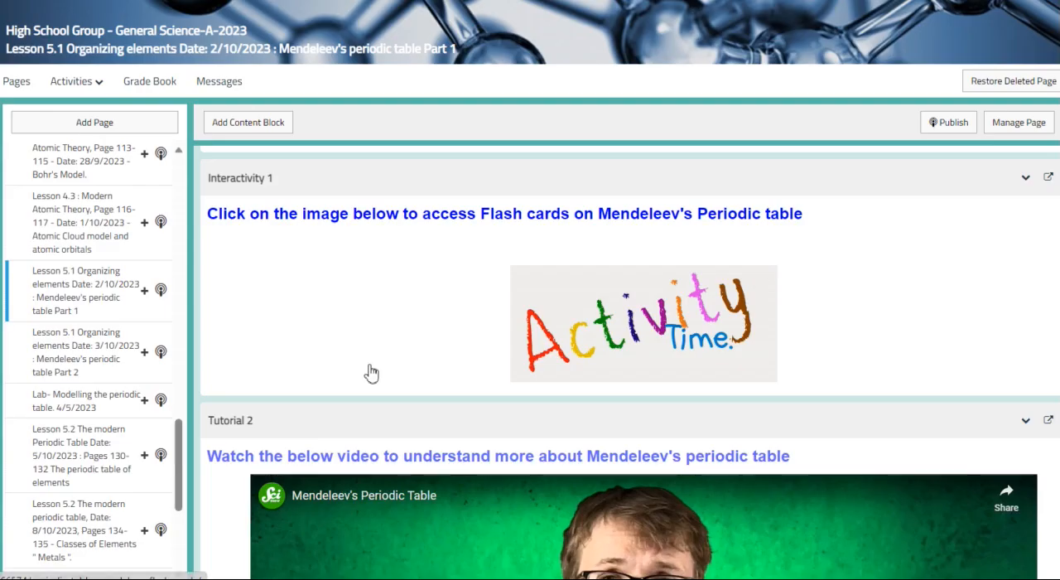
scroll("down", 3)
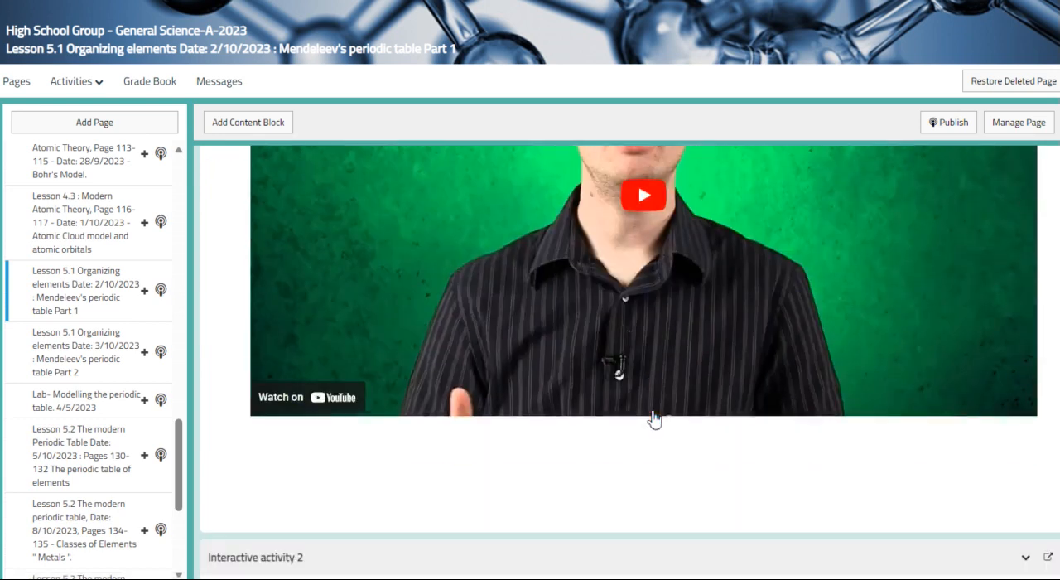
left_click(643, 194)
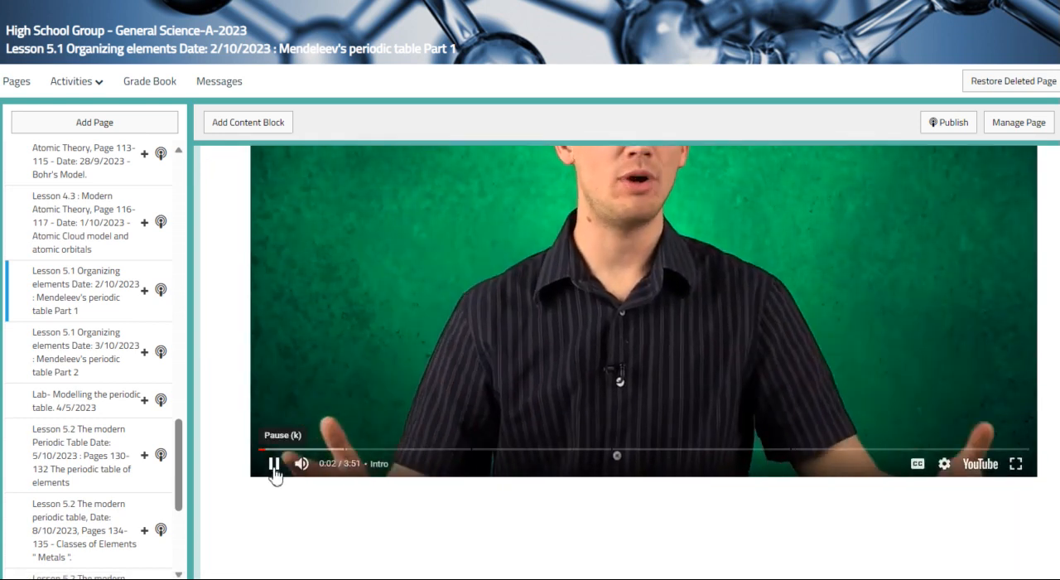
left_click(273, 462)
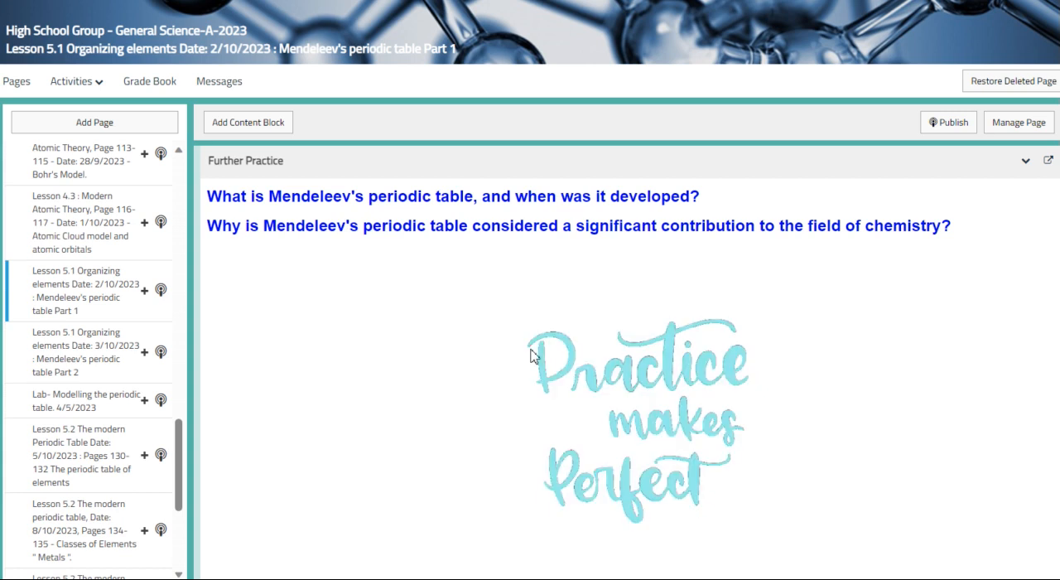
- Review Part 1's Further Practice and Challenging Questions, then go to the Lesson 5.1 Part 2 page
scroll("down", 3)
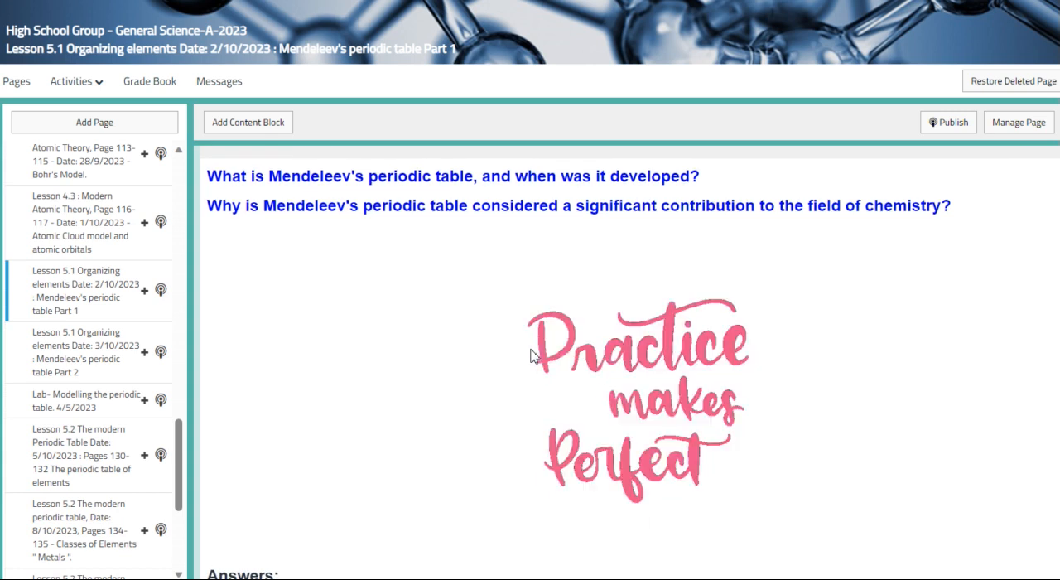
scroll("down", 3)
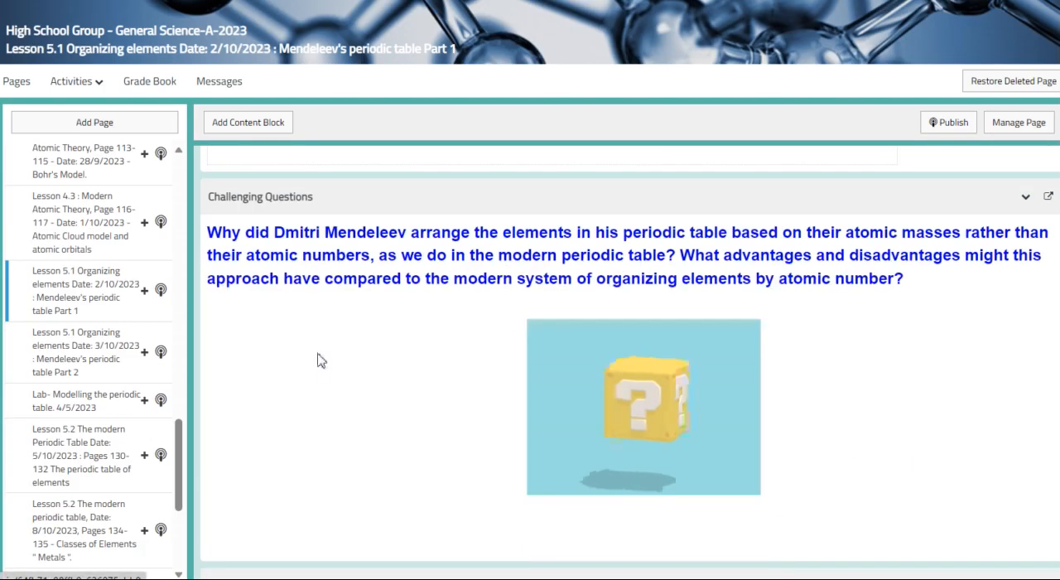
left_click(83, 352)
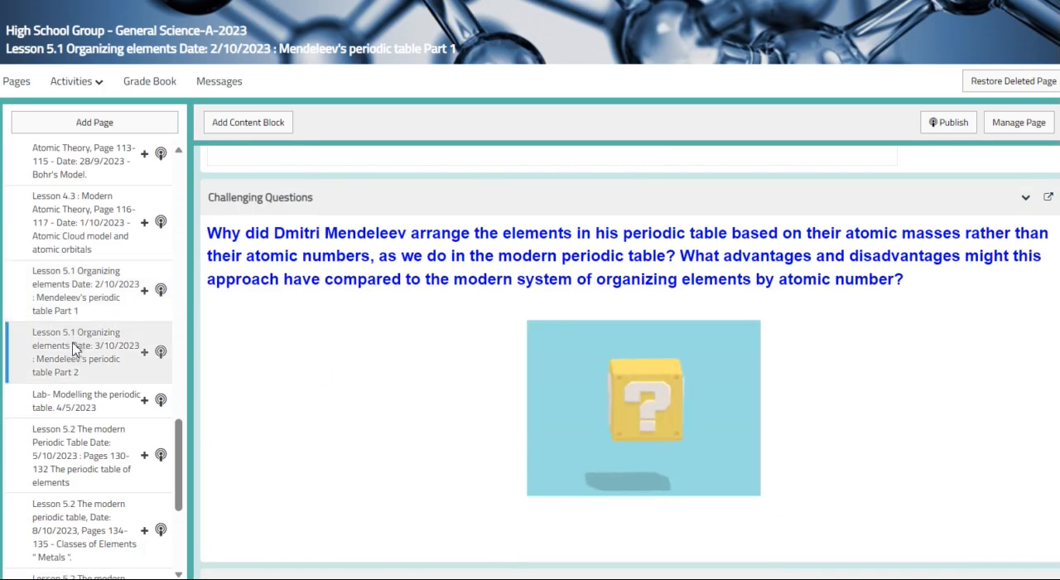
- Look over the Lesson 5.1 Part 2 instructions and objectives down to the RSC interactive periodic table link
left_click(83, 351)
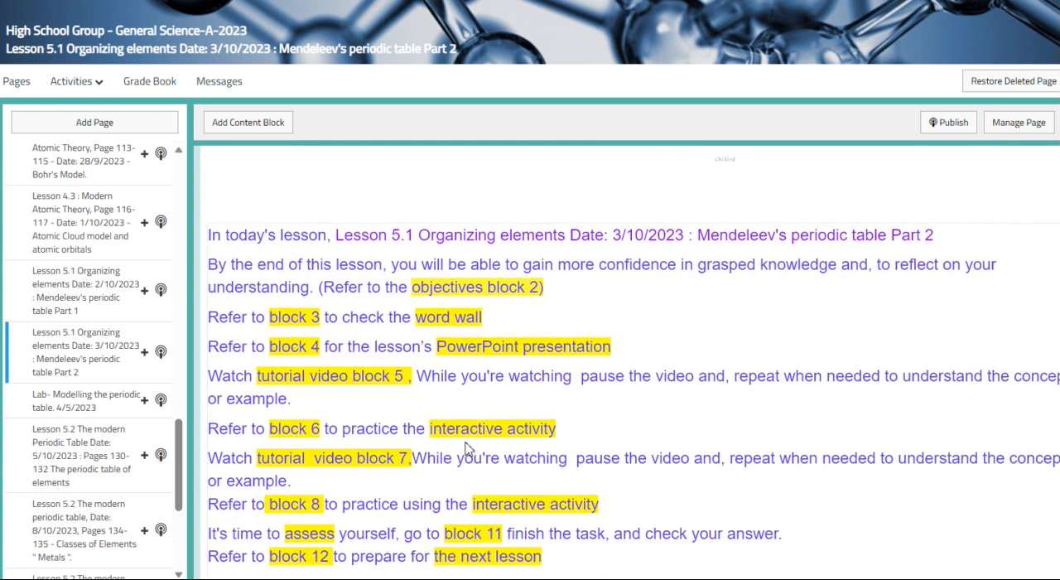
scroll("up", 3)
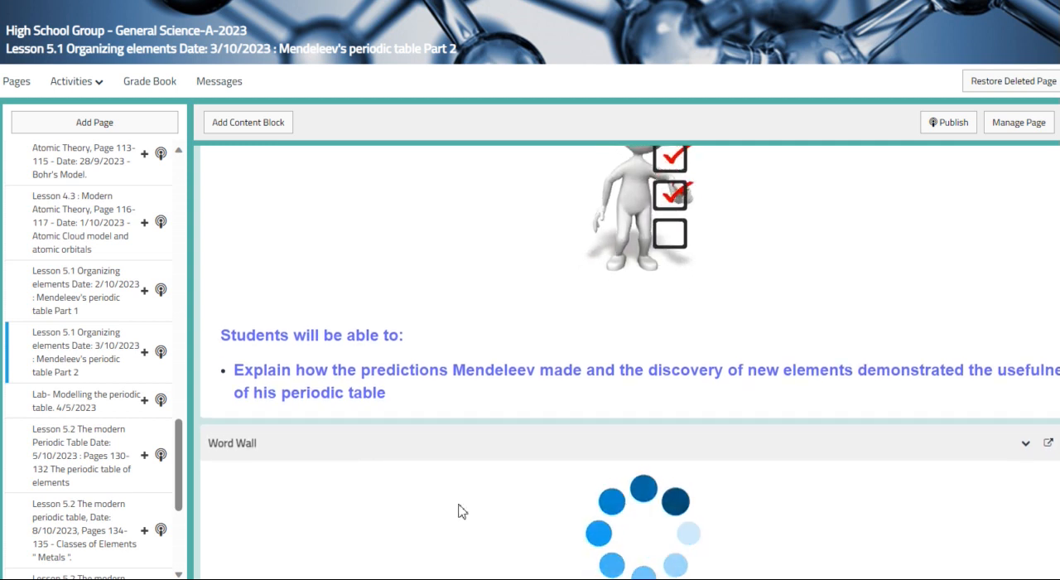
scroll("down", 3)
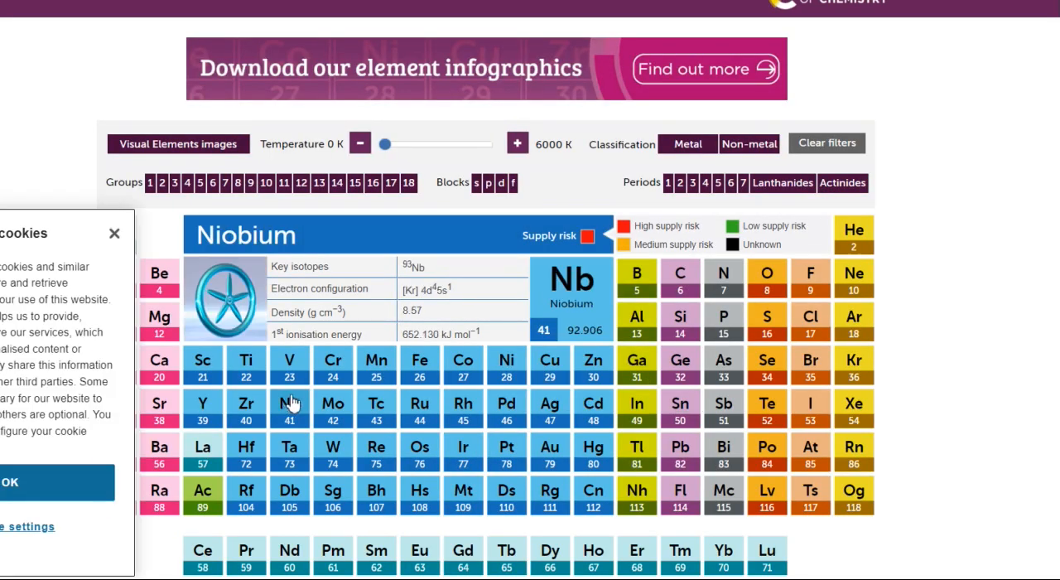
- View niobium and argon on the RSC periodic table, then return to the LMS Lab Modelling the periodic table page
left_click(853, 315)
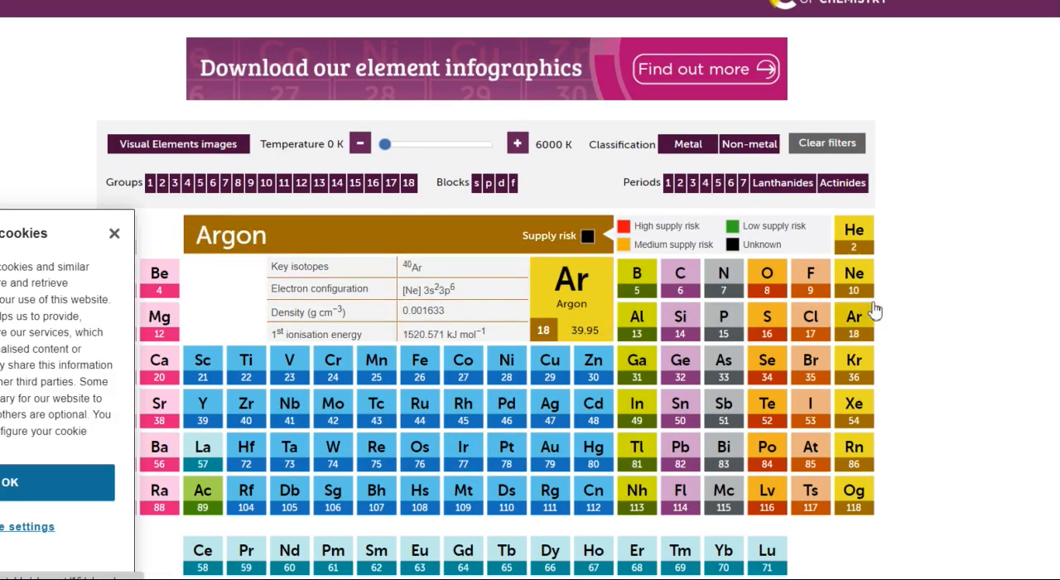
left_click(766, 364)
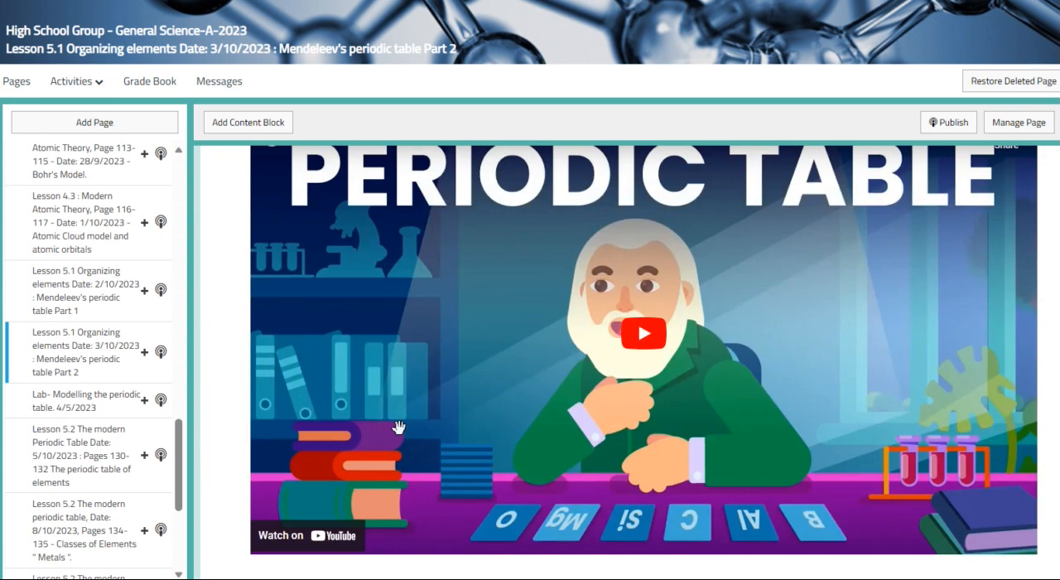
left_click(82, 401)
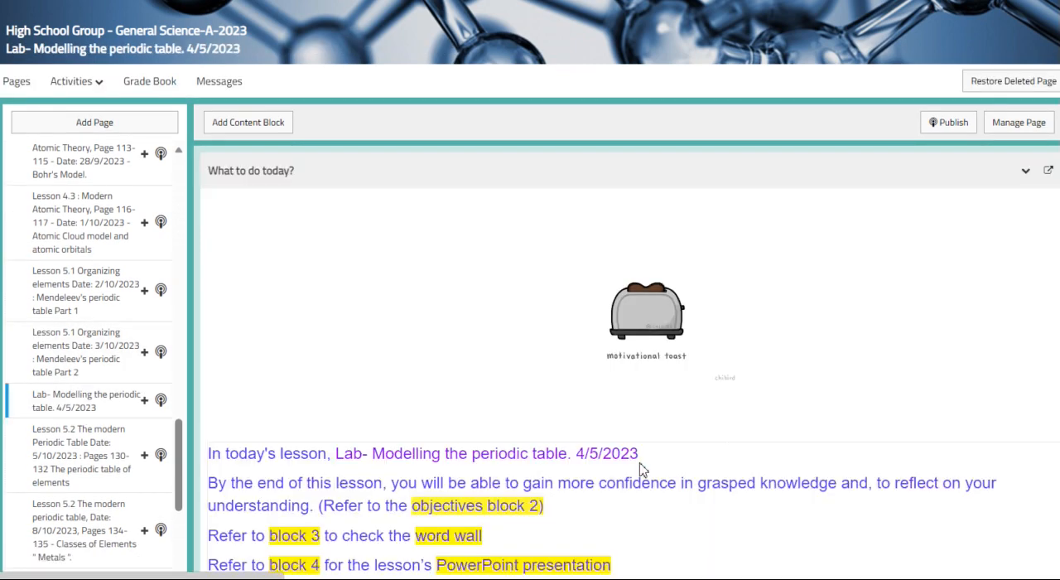
scroll("down", 3)
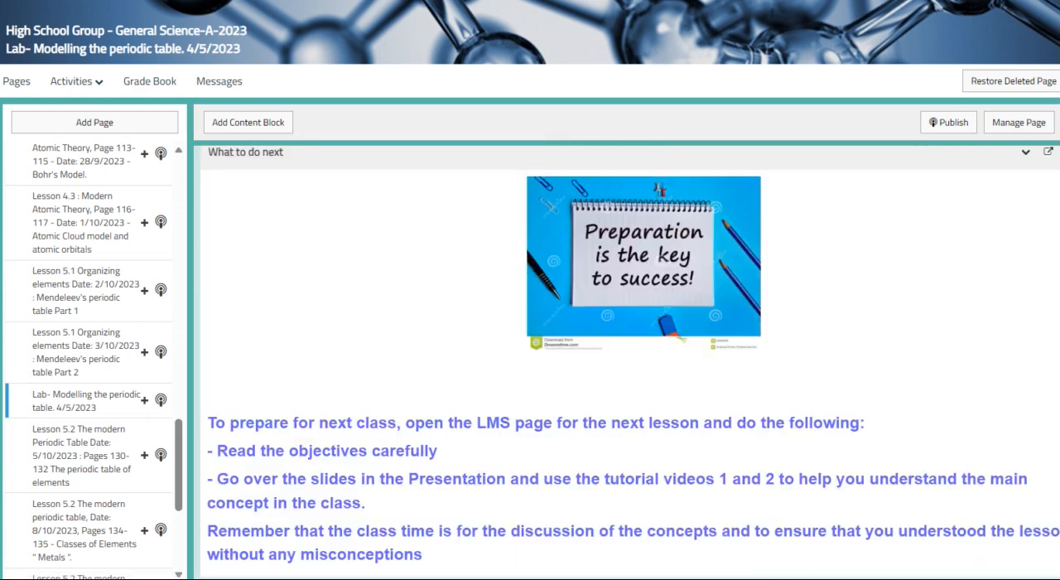
- Go to the Lesson 5.2 modern Periodic Table page and scroll to its objectives and word wall
left_click(83, 449)
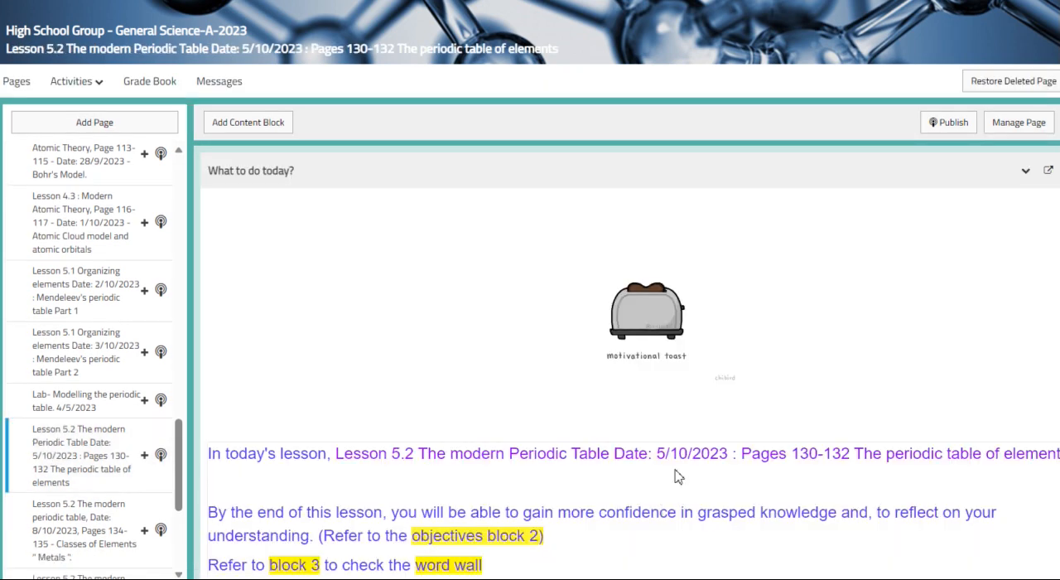
scroll("down", 3)
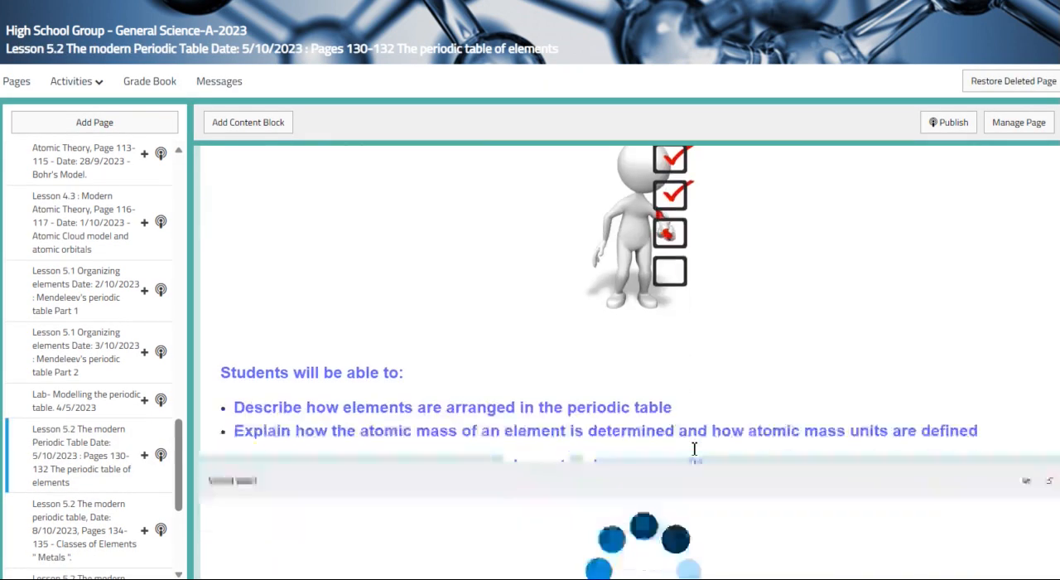
scroll("down", 3)
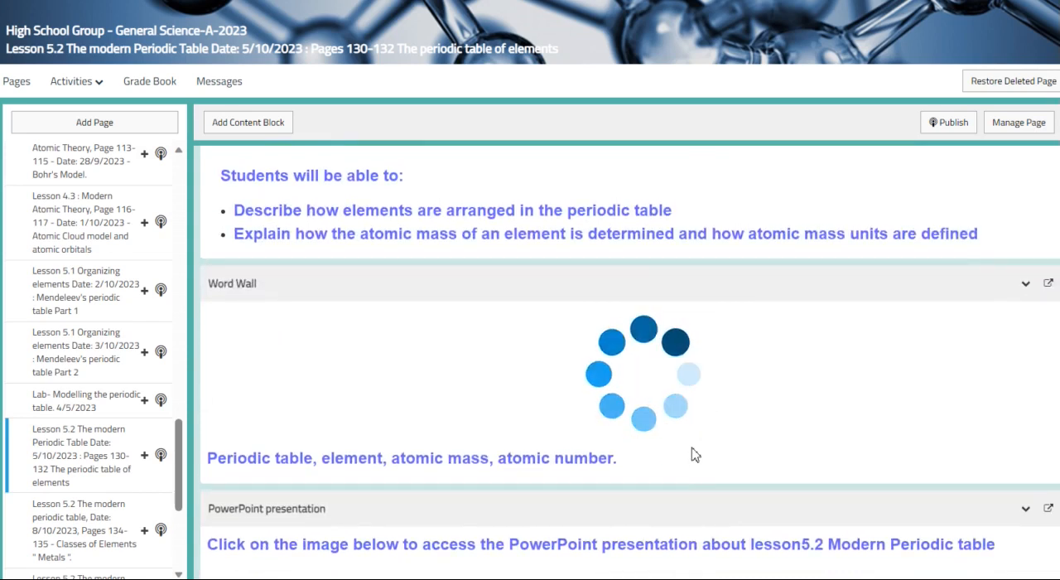